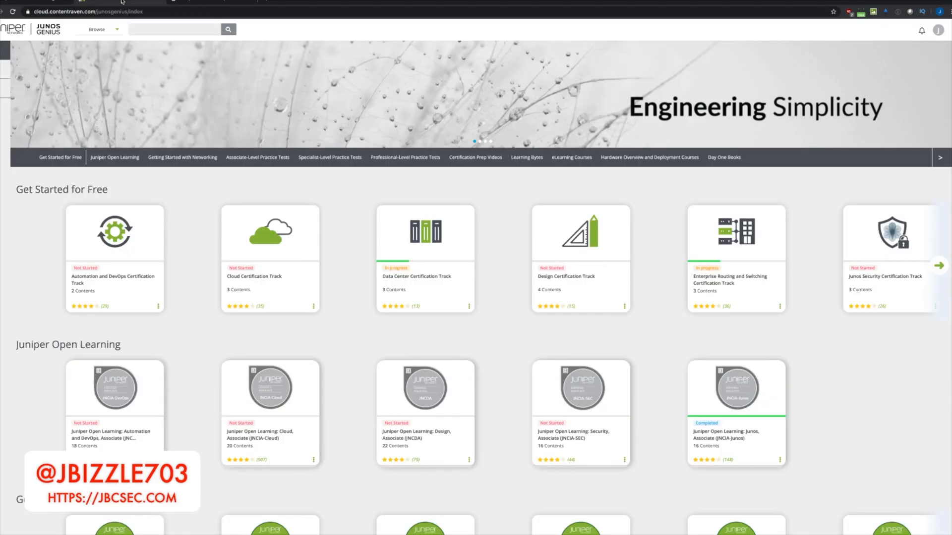
{"action": "mouse_move", "coordinate": [503, 345]}
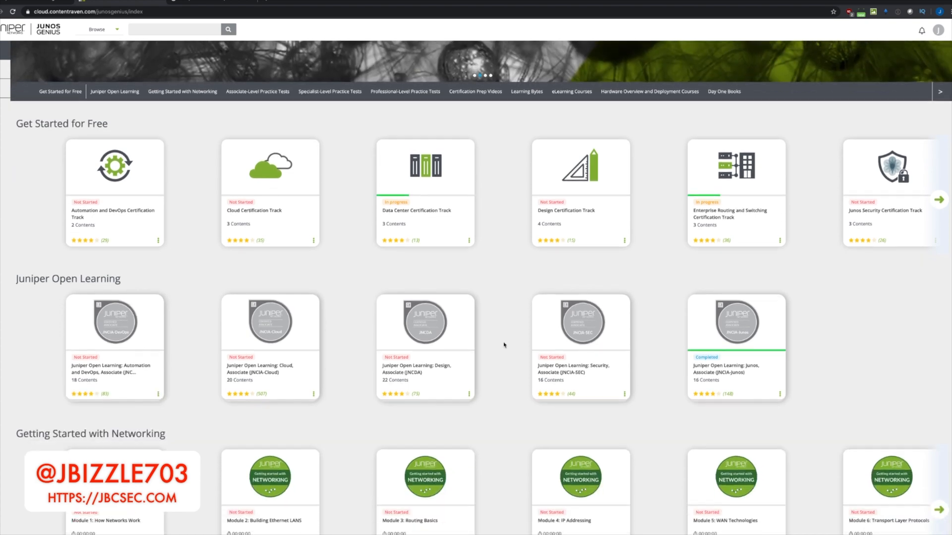
Scroll down the track list and open the Enterprise Routing and Switching Certification Track
{"action": "scroll", "scroll_direction": "down", "scroll_amount": 3}
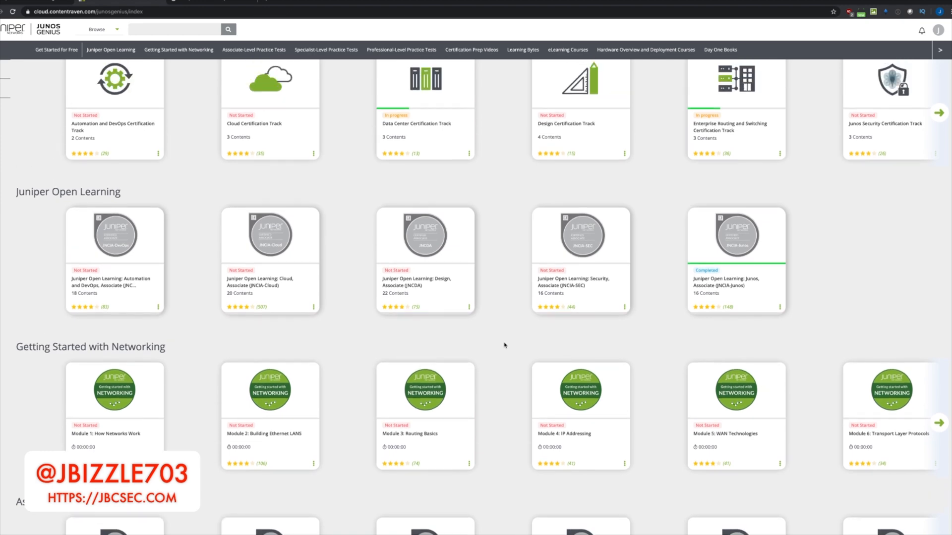
{"action": "scroll", "scroll_direction": "down", "scroll_amount": 3}
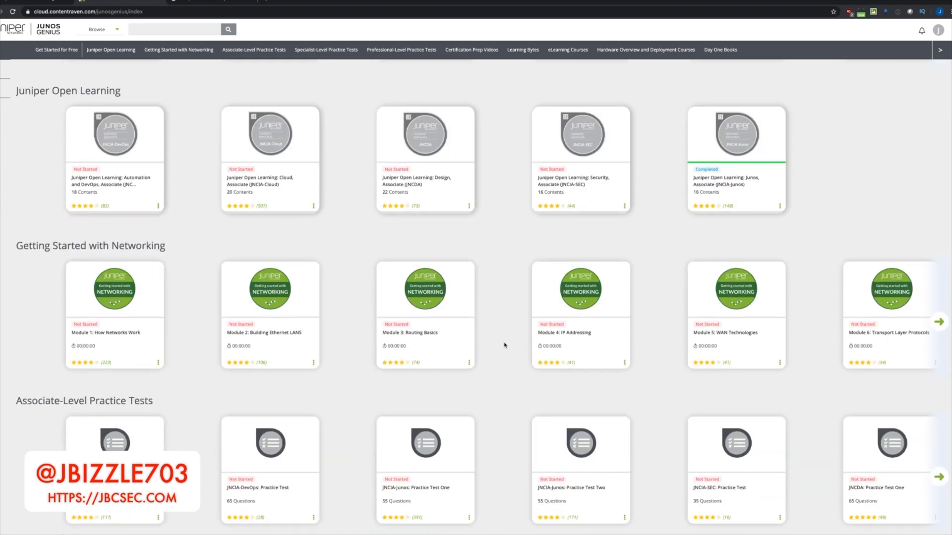
{"action": "scroll", "scroll_direction": "down", "scroll_amount": 3}
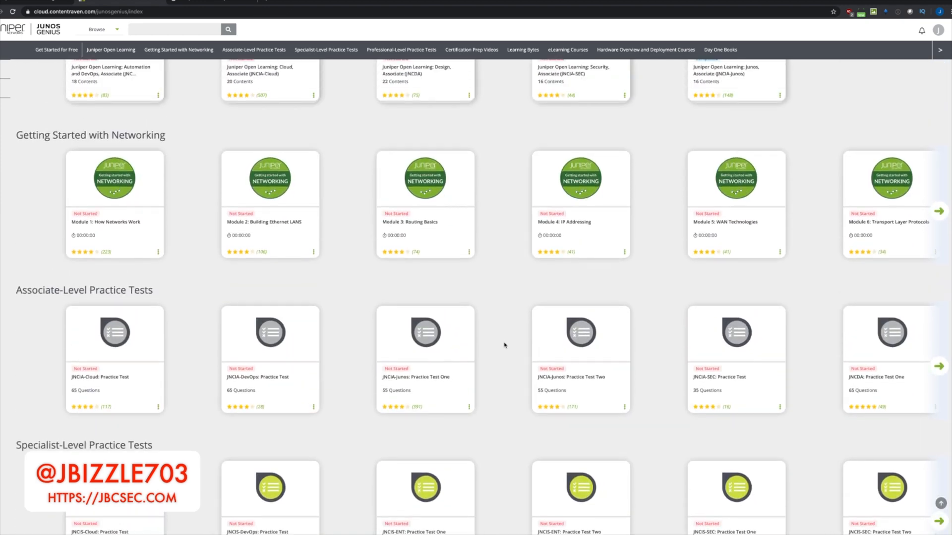
{"action": "scroll", "scroll_direction": "down", "scroll_amount": 3}
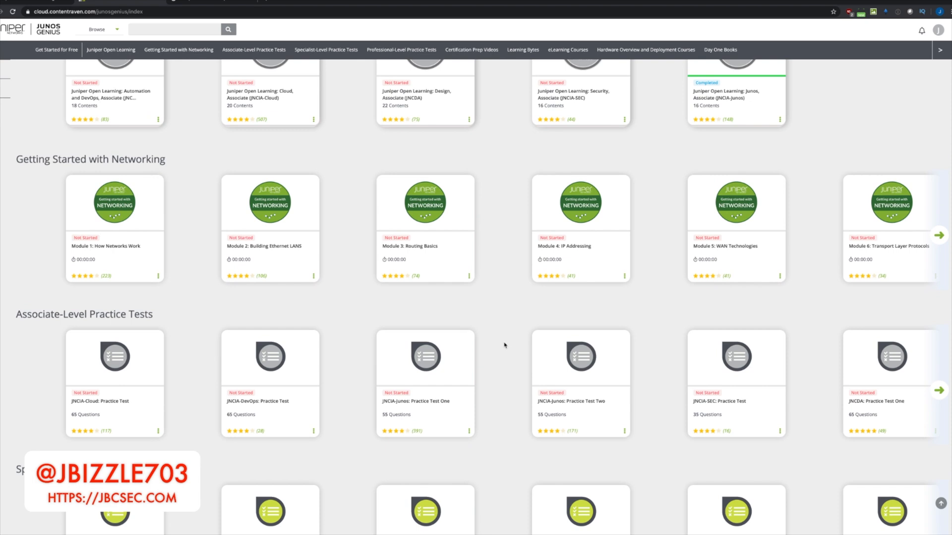
{"action": "mouse_move", "coordinate": [354, 237]}
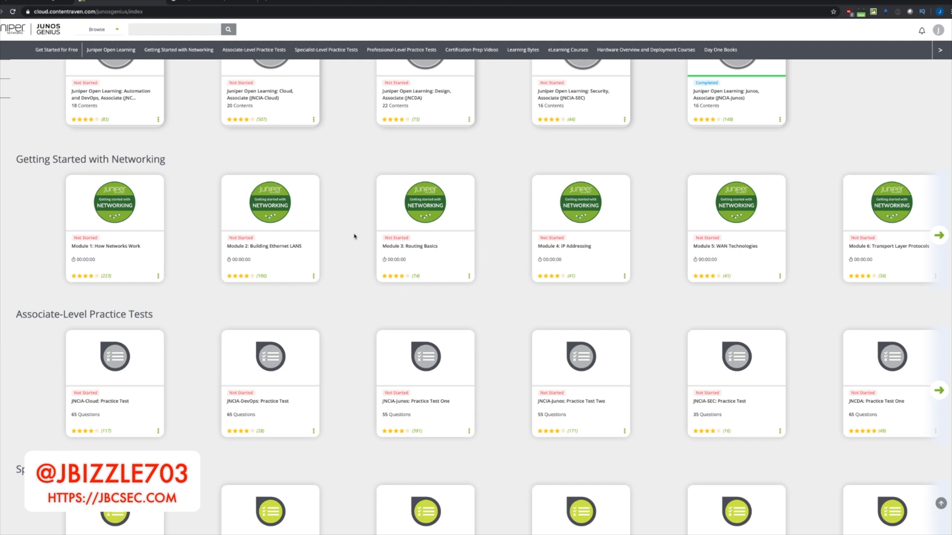
{"action": "mouse_move", "coordinate": [331, 253]}
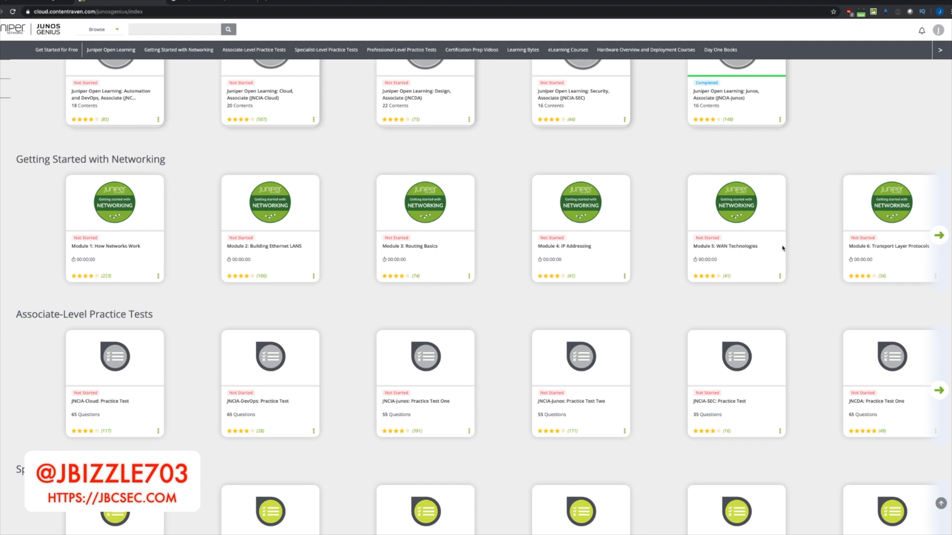
{"action": "mouse_move", "coordinate": [360, 244]}
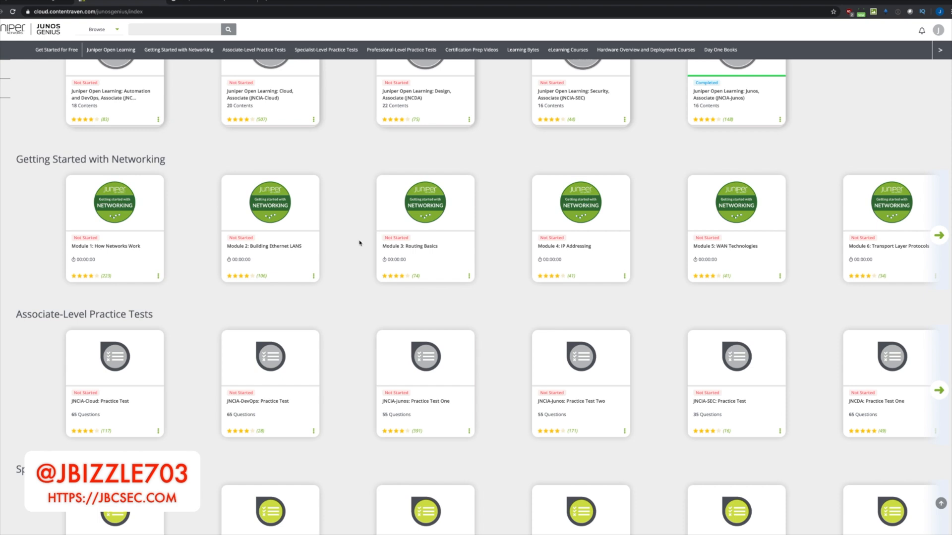
{"action": "scroll", "scroll_direction": "down", "scroll_amount": 3}
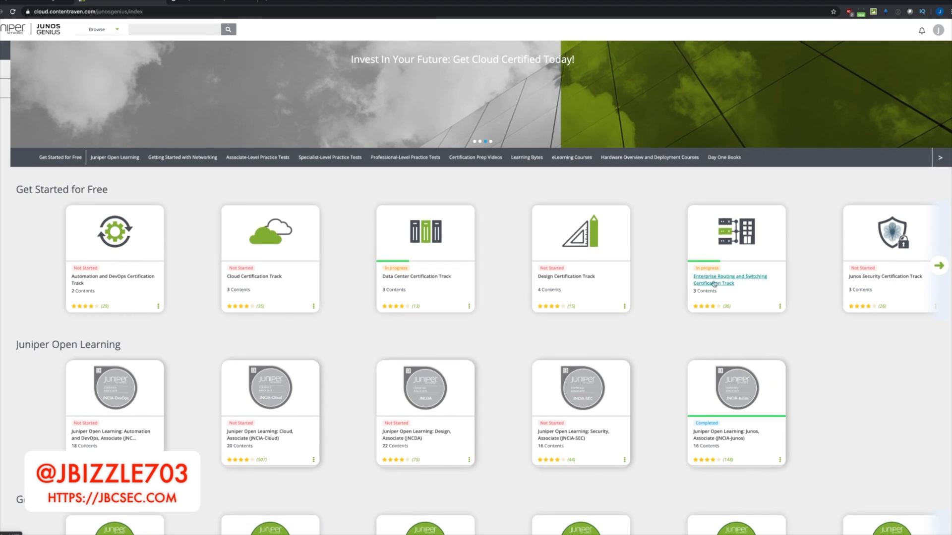
{"action": "mouse_move", "coordinate": [71, 213]}
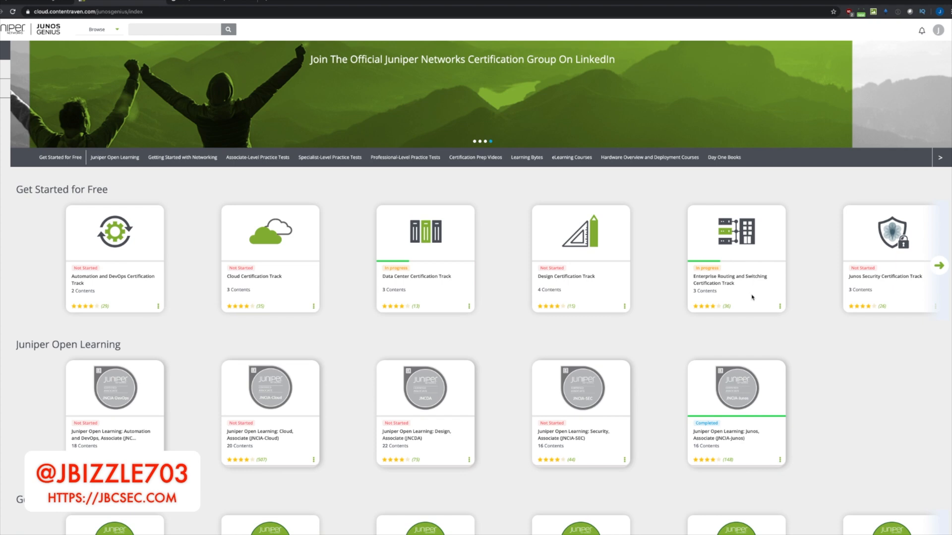
{"action": "mouse_move", "coordinate": [730, 279]}
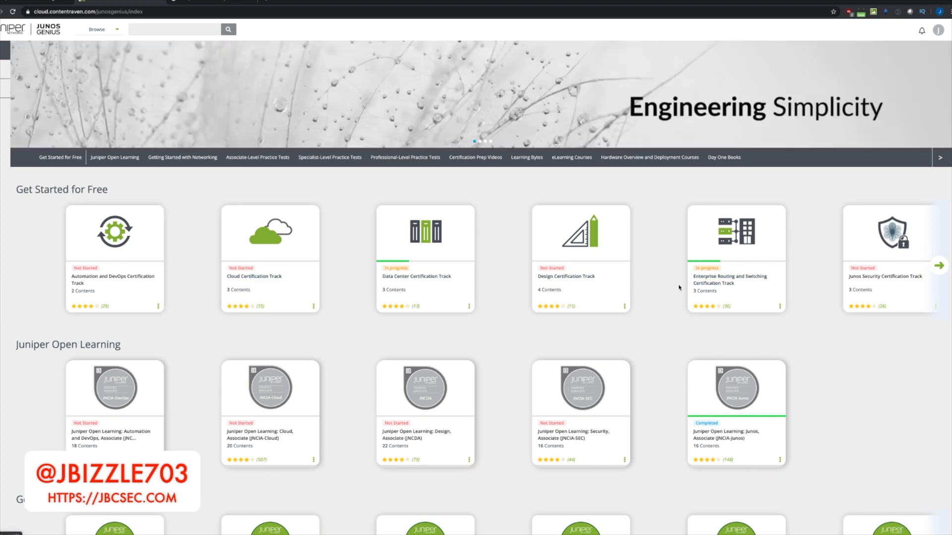
{"action": "mouse_move", "coordinate": [728, 279]}
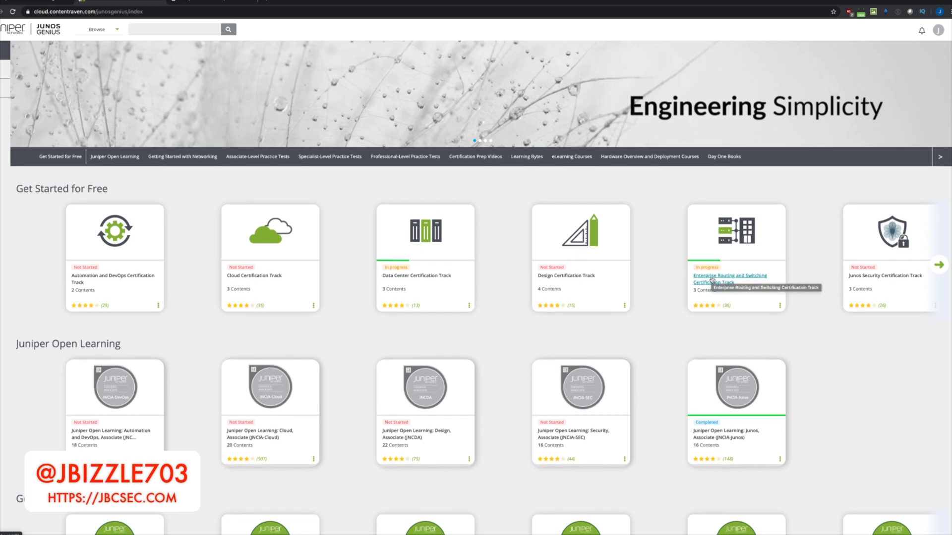
{"action": "left_click", "coordinate": [730, 279]}
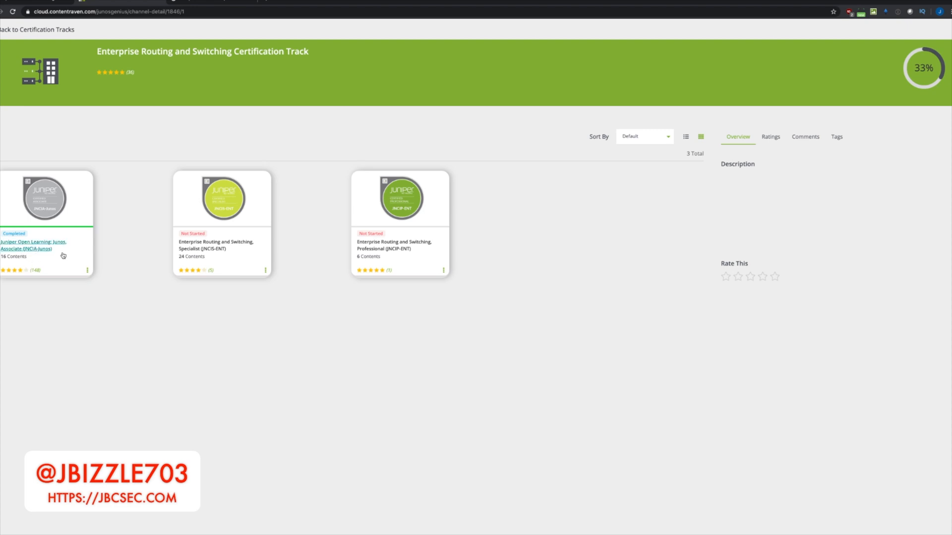
{"action": "mouse_move", "coordinate": [394, 245]}
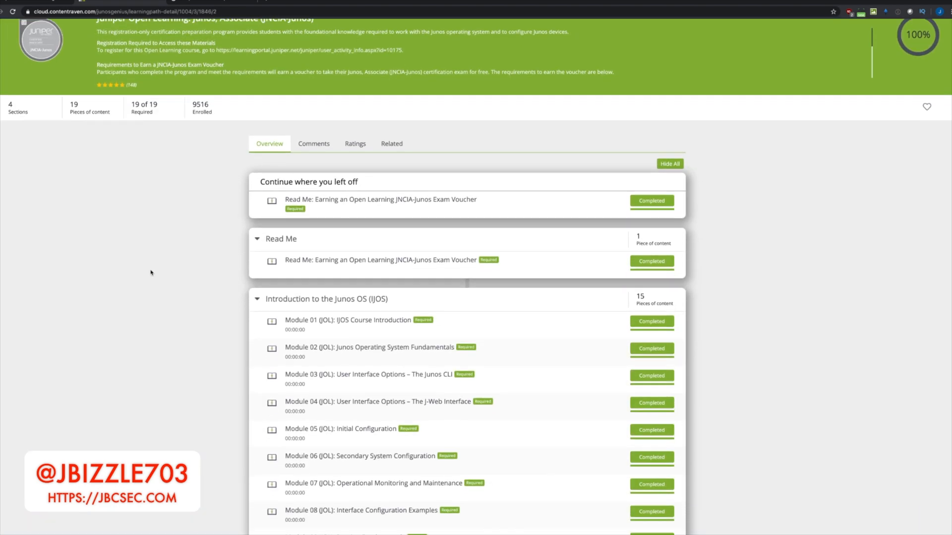
Scroll past the modules and open the completed JNCIA-Junos Practice Test Two details
{"action": "scroll", "scroll_direction": "down", "scroll_amount": 3}
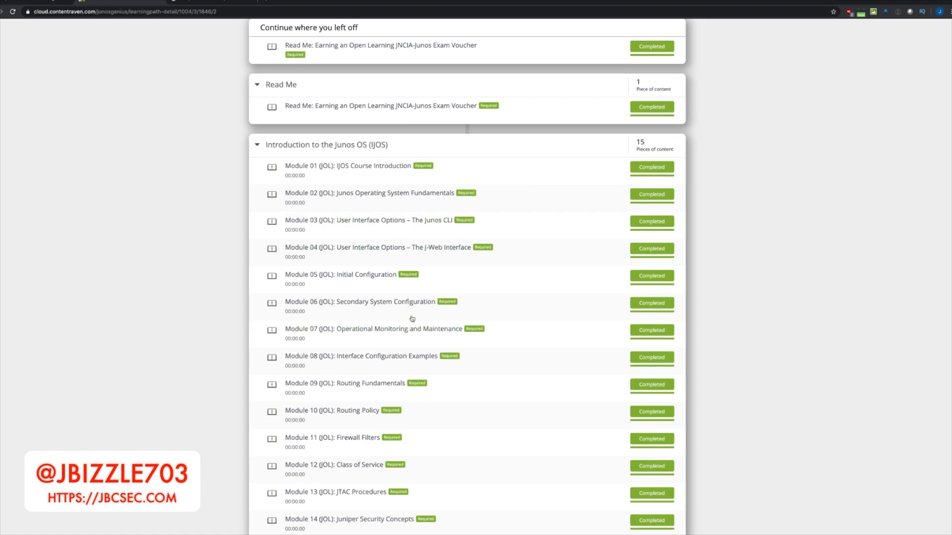
{"action": "scroll", "scroll_direction": "down", "scroll_amount": 3}
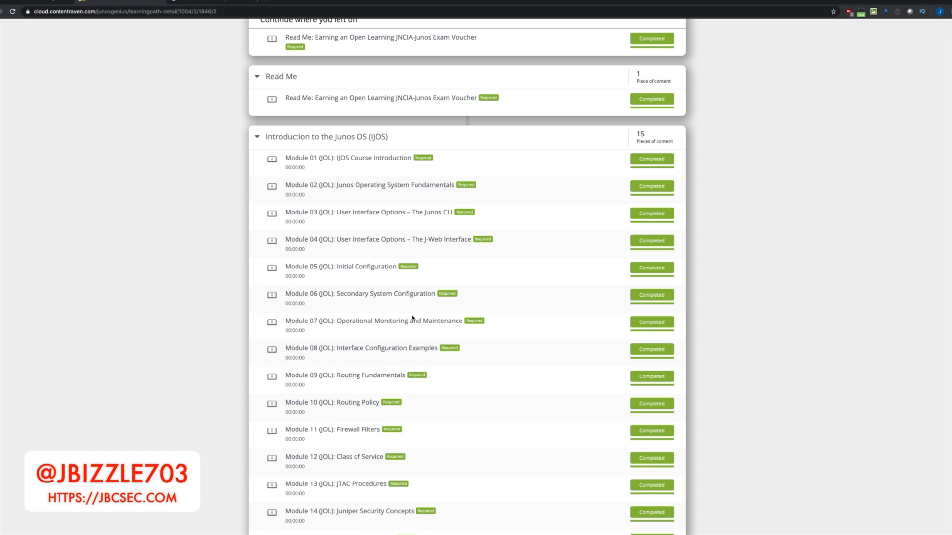
{"action": "scroll", "scroll_direction": "down", "scroll_amount": 3}
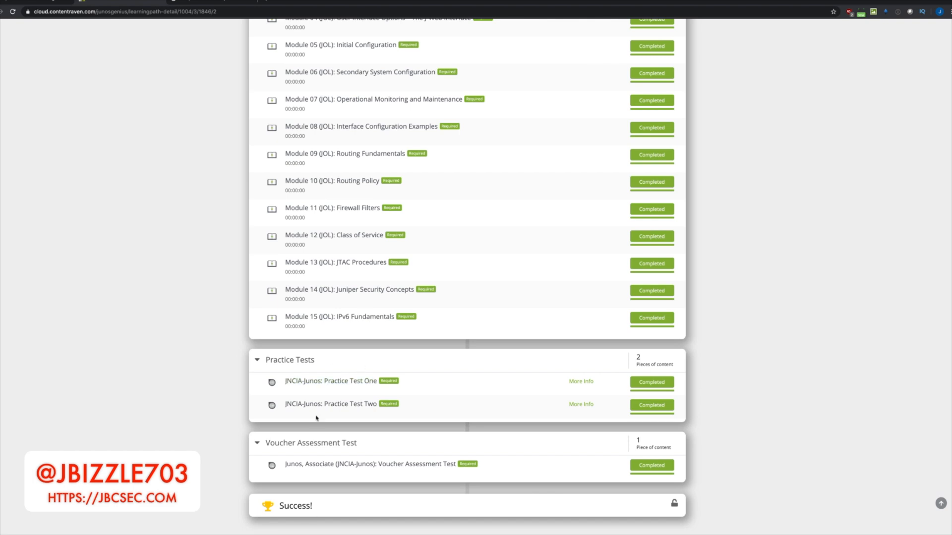
{"action": "mouse_move", "coordinate": [357, 395]}
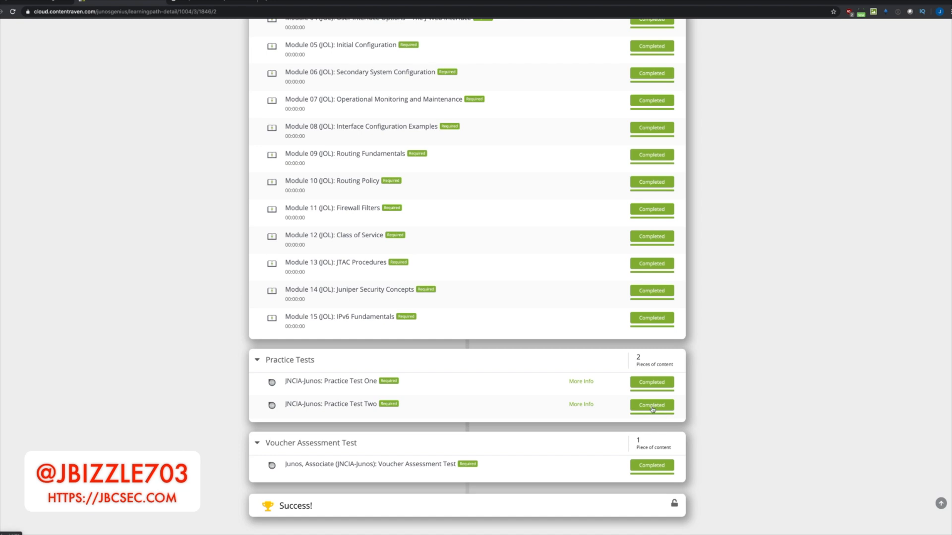
{"action": "left_click", "coordinate": [651, 405]}
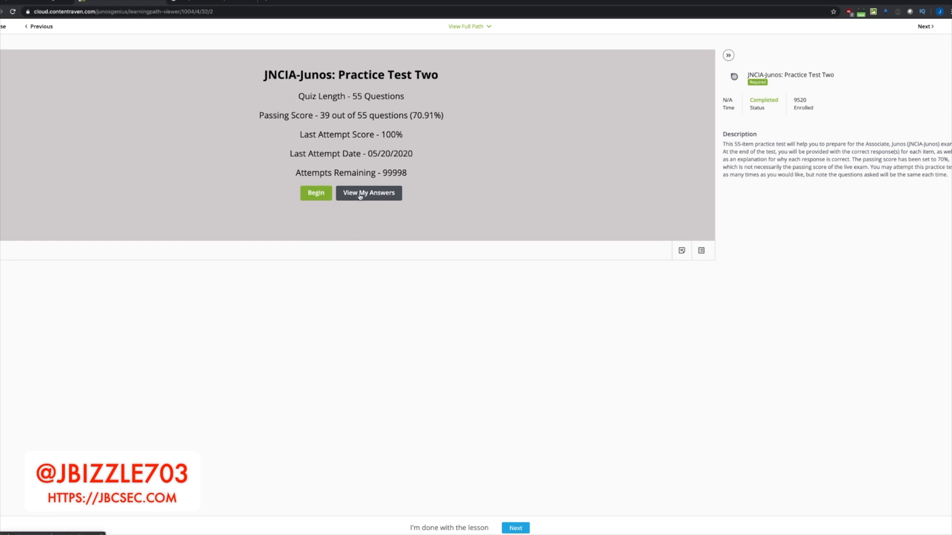
Show Practice Test Two's last-attempt answers and scroll through all 55 correct results
{"action": "left_click", "coordinate": [367, 193]}
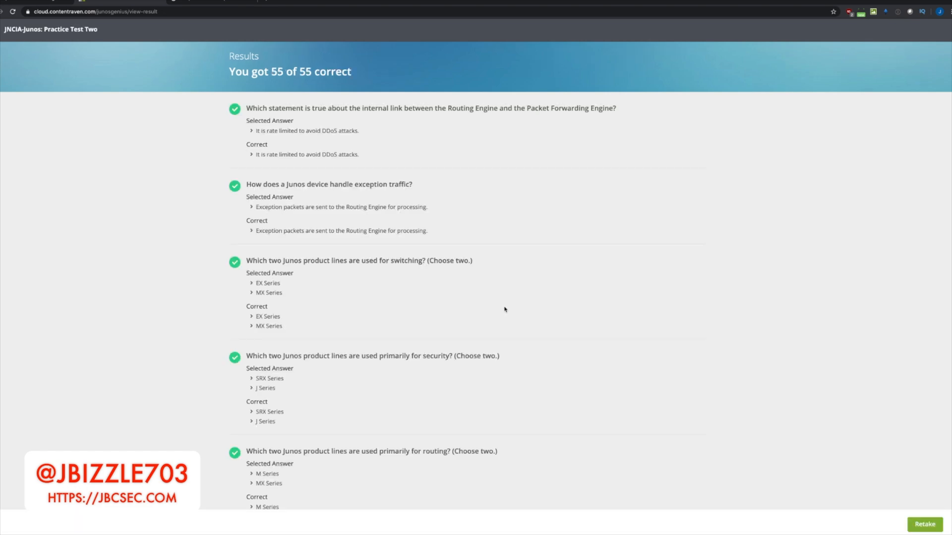
{"action": "scroll", "scroll_direction": "down", "scroll_amount": 3}
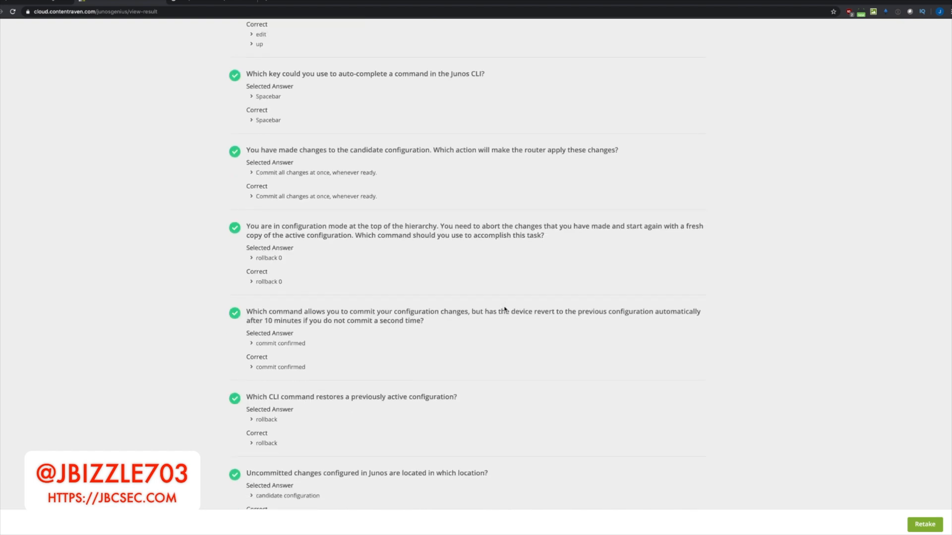
{"action": "scroll", "scroll_direction": "down", "scroll_amount": 3}
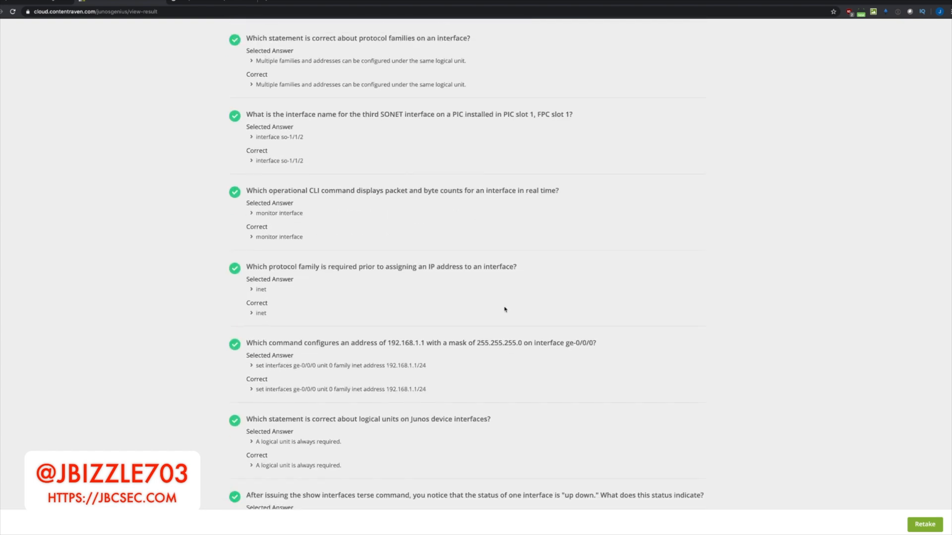
{"action": "scroll", "scroll_direction": "down", "scroll_amount": 3}
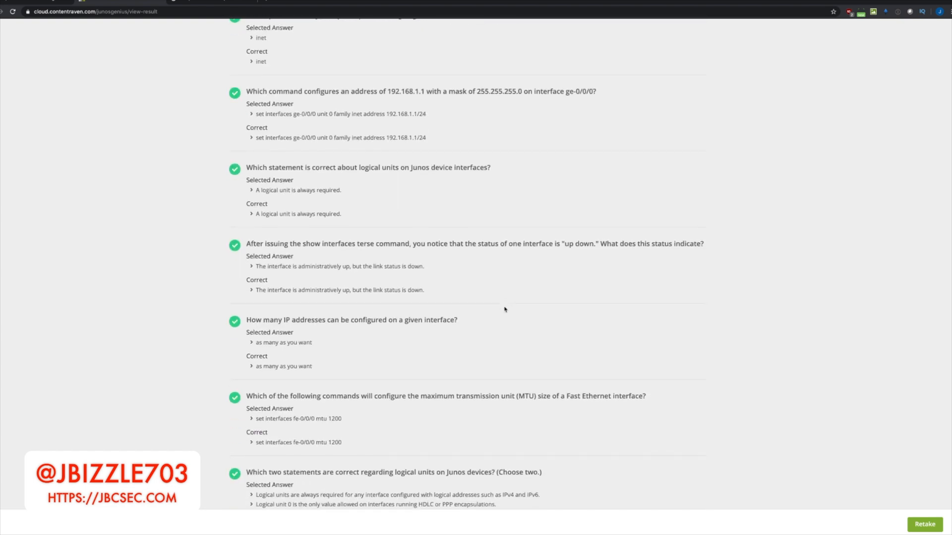
{"action": "scroll", "scroll_direction": "down", "scroll_amount": 3}
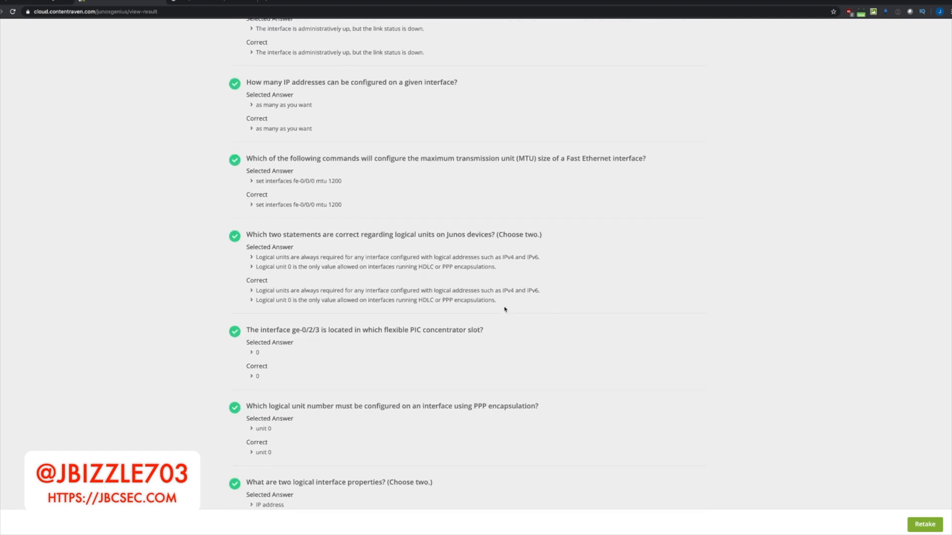
{"action": "scroll", "scroll_direction": "down", "scroll_amount": 3}
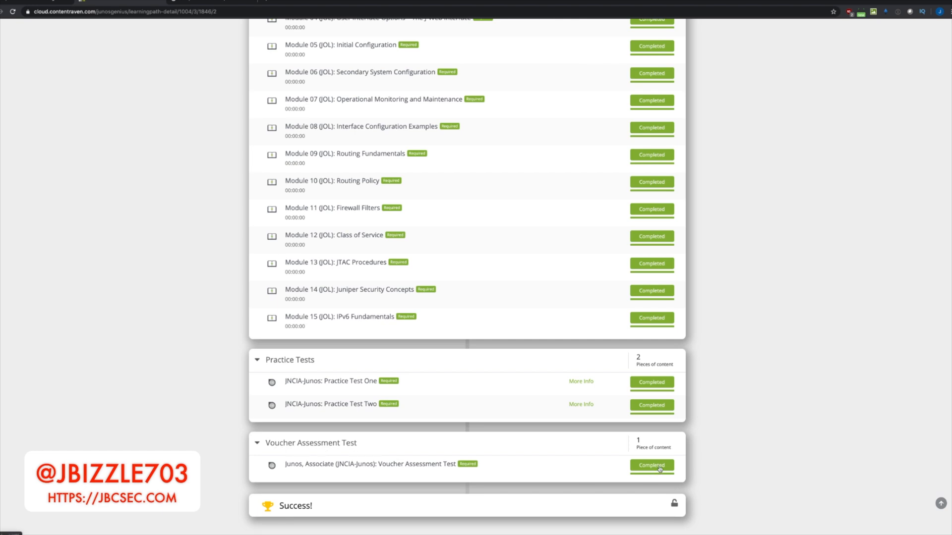
Open the completed JNCIA-Junos Voucher Assessment Test page showing an 84% score
{"action": "left_click", "coordinate": [371, 464]}
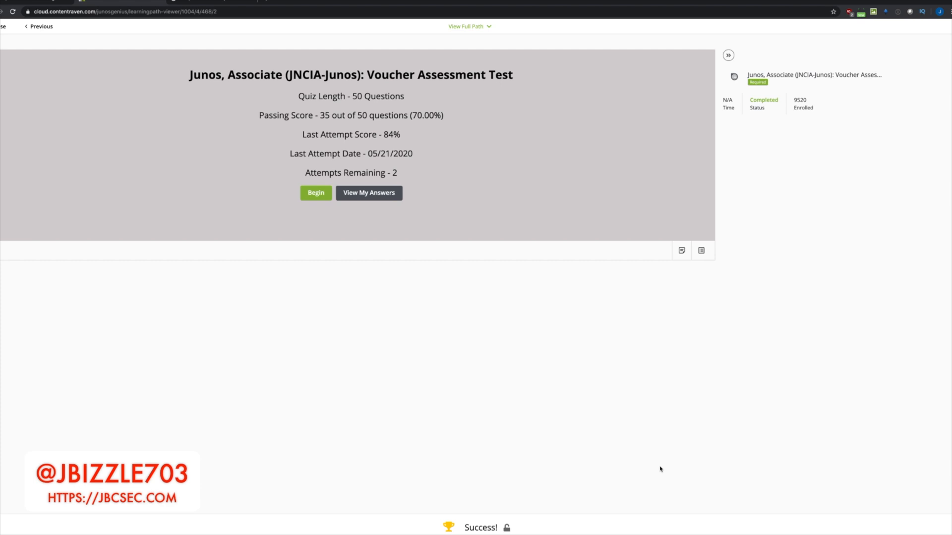